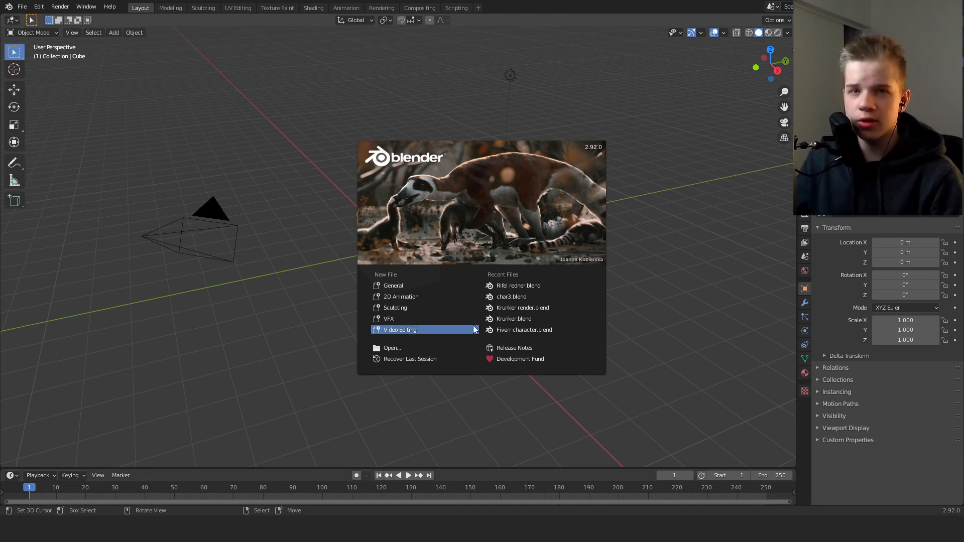
pyautogui.moveTo(411, 310)
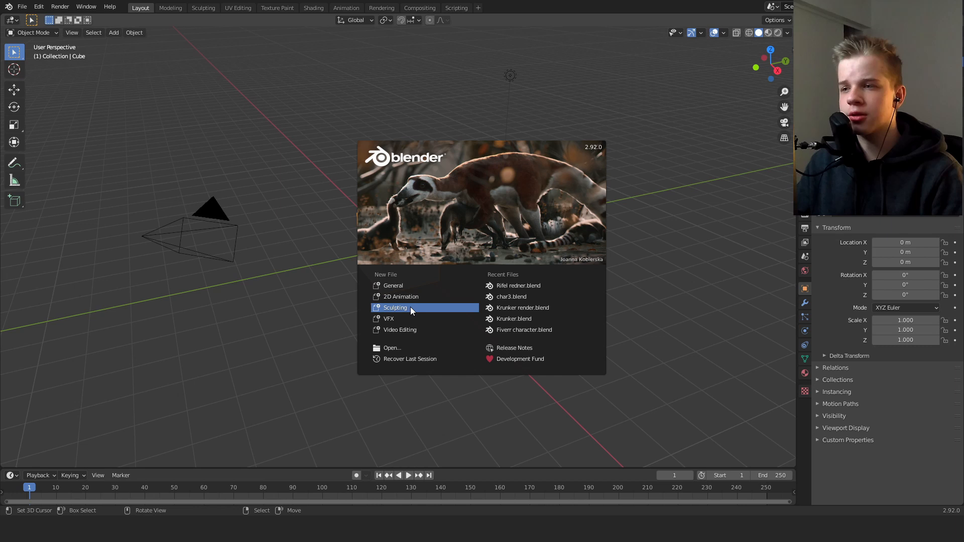
pyautogui.moveTo(429, 301)
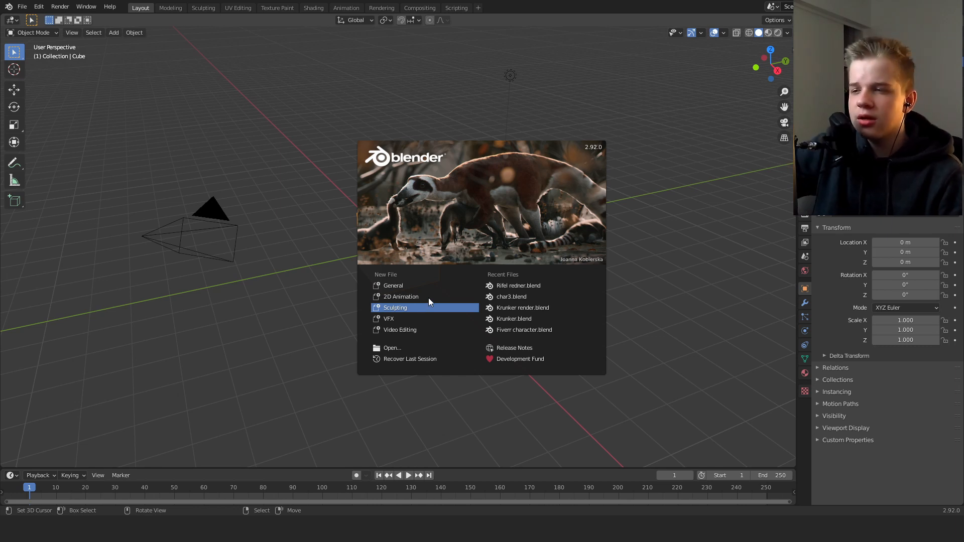
# Step: Start a New File > Sculpting scene with a quad sphere and widen the tool shelf to show brush names
pyautogui.click(395, 307)
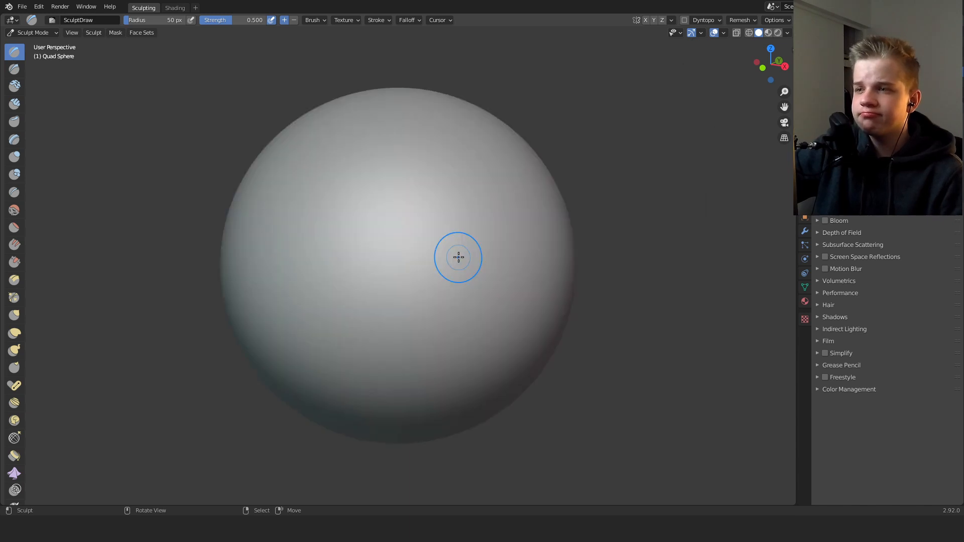
pyautogui.moveTo(776, 195)
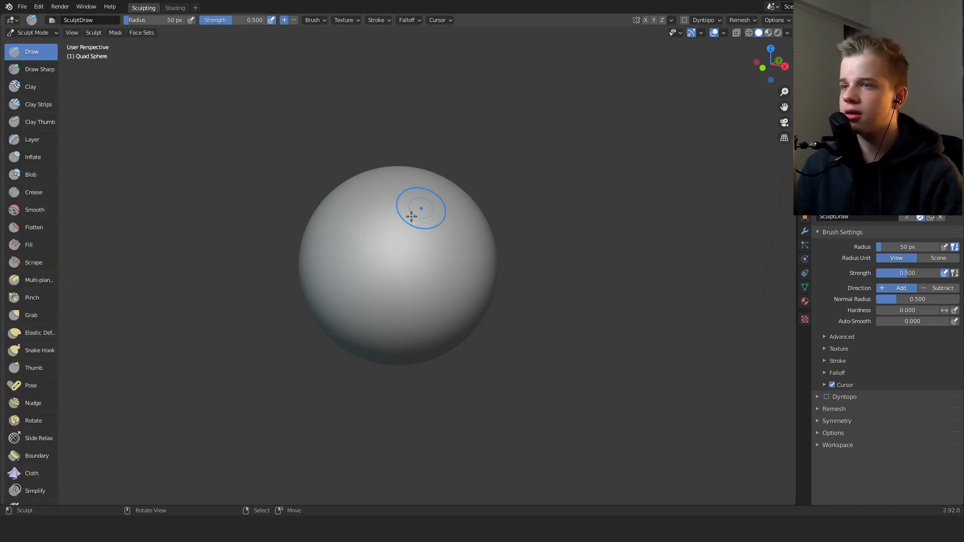
pyautogui.moveTo(420, 208); pyautogui.dragTo(380, 223)
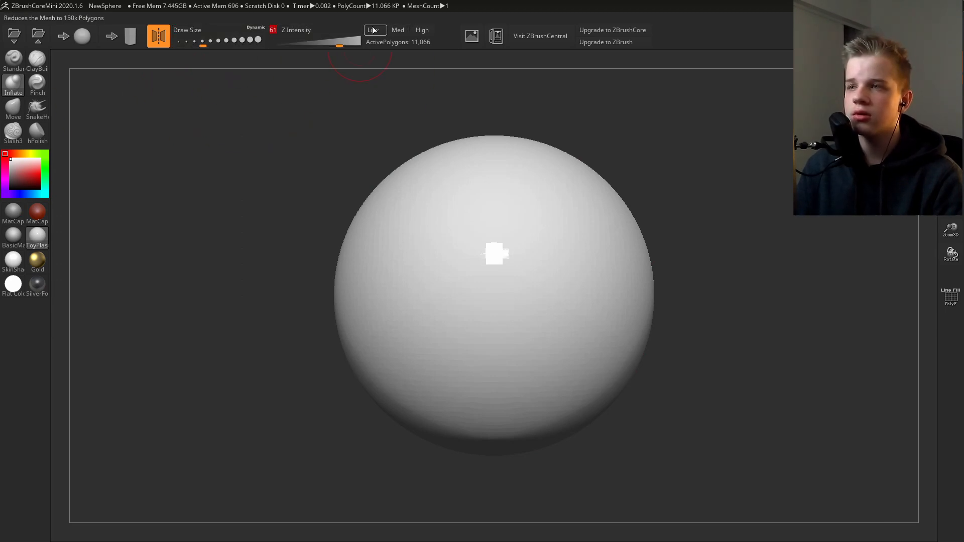
pyautogui.moveTo(472, 37)
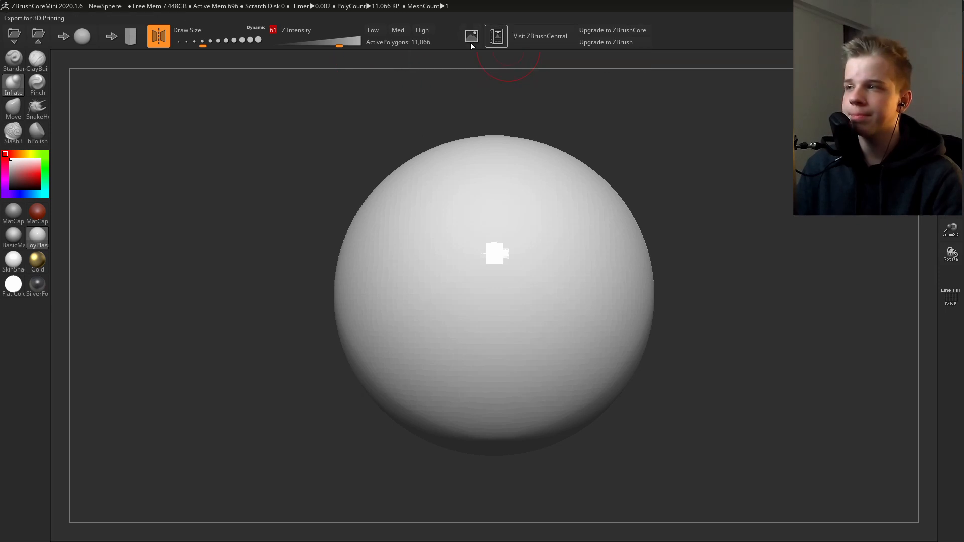
pyautogui.click(37, 131)
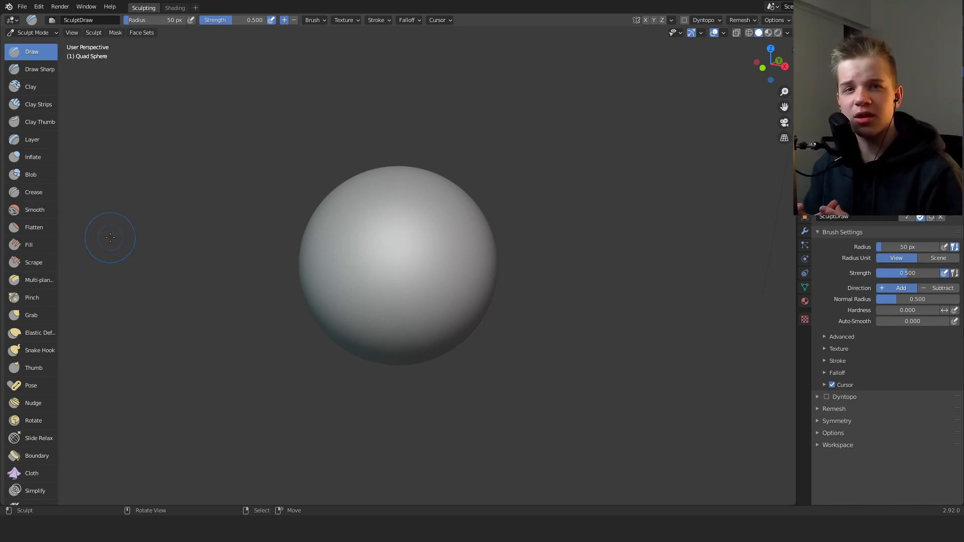
pyautogui.moveTo(126, 174)
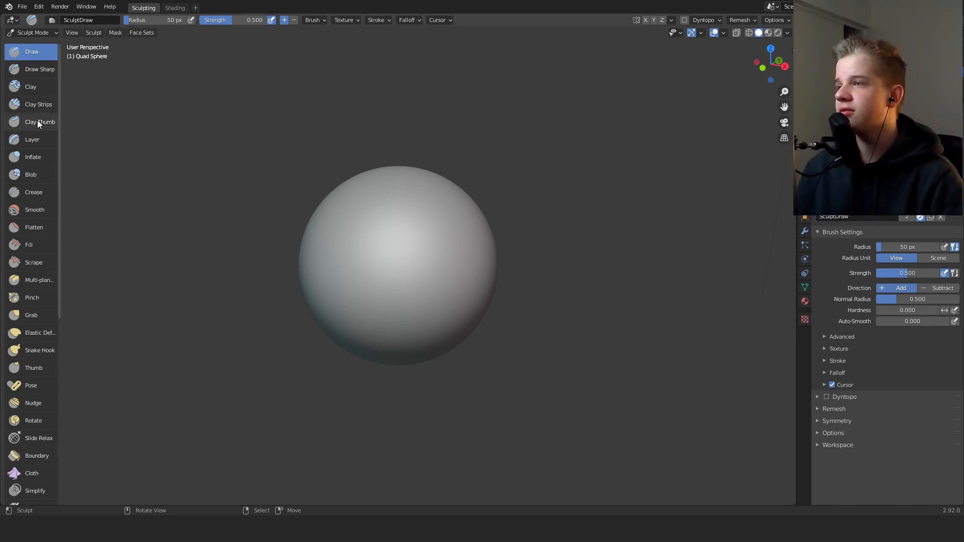
pyautogui.moveTo(190, 393)
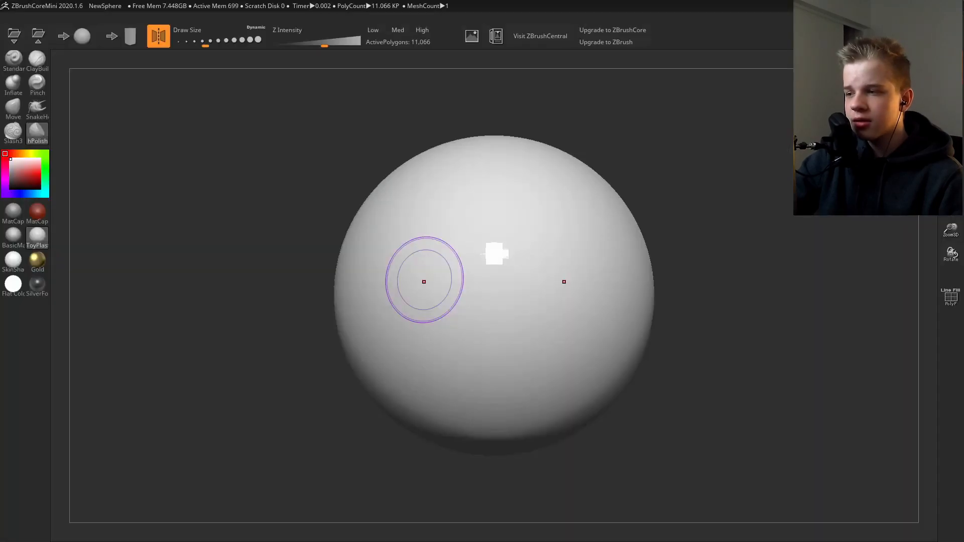
pyautogui.moveTo(13, 134)
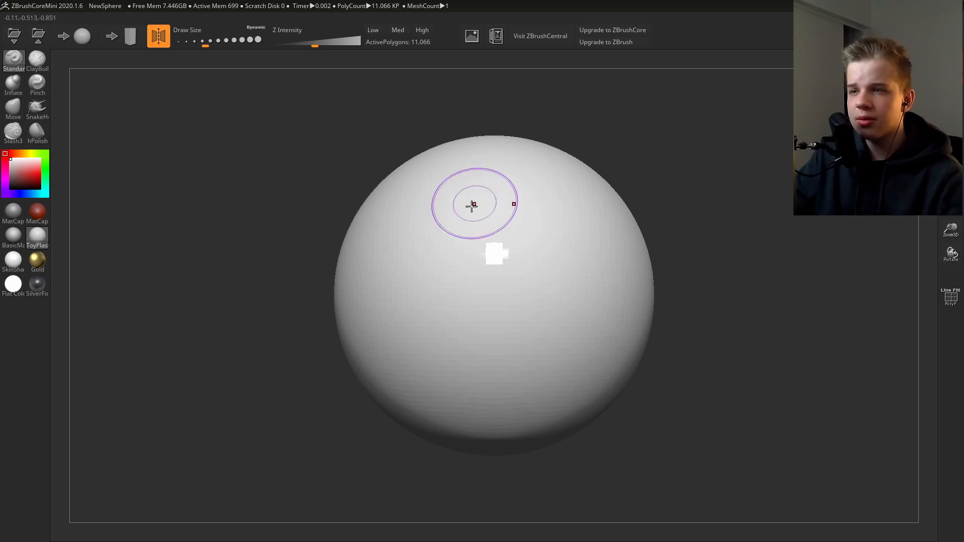
# Step: Sculpt bulges and ridges onto the sphere, building up and refining a bulge on its right side
pyautogui.moveTo(473, 204); pyautogui.dragTo(571, 250)
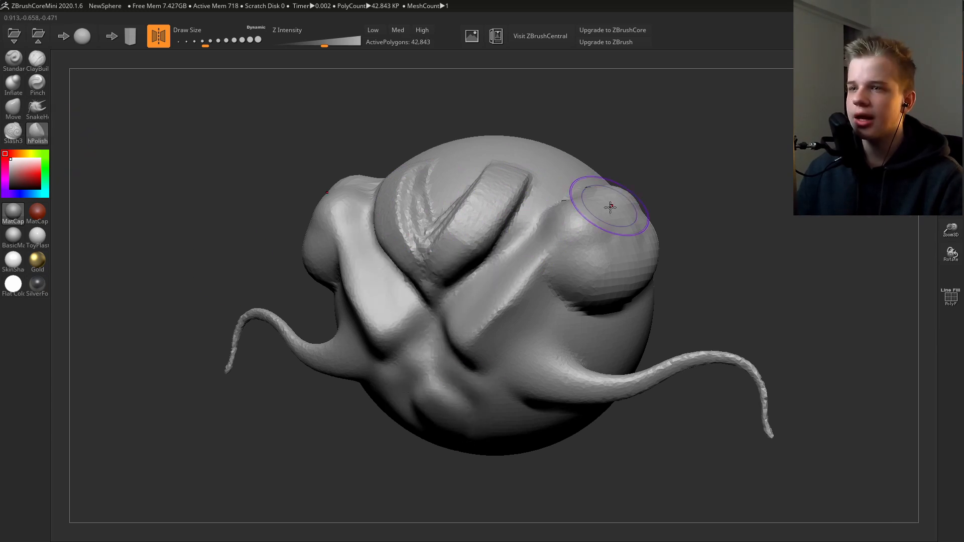
pyautogui.moveTo(610, 206); pyautogui.dragTo(616, 221)
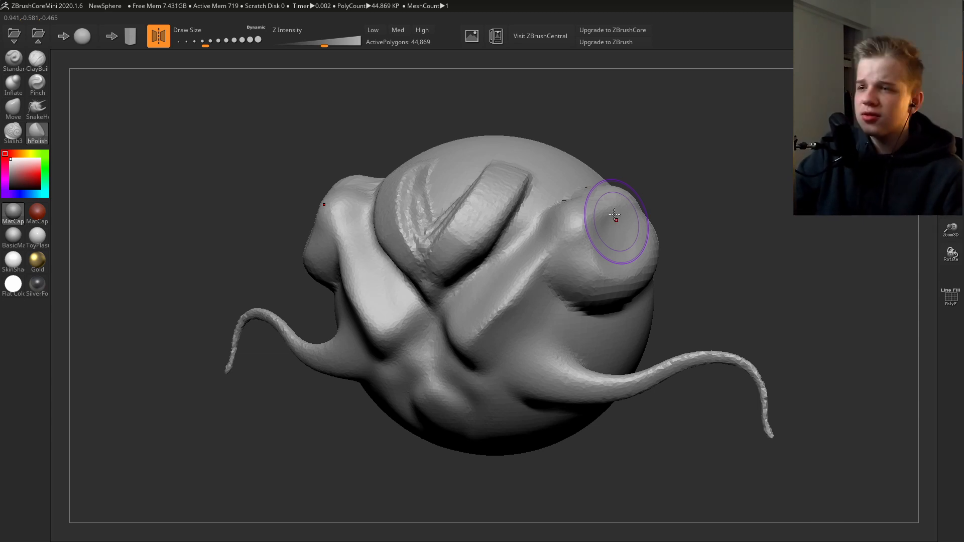
pyautogui.moveTo(614, 215); pyautogui.dragTo(486, 273)
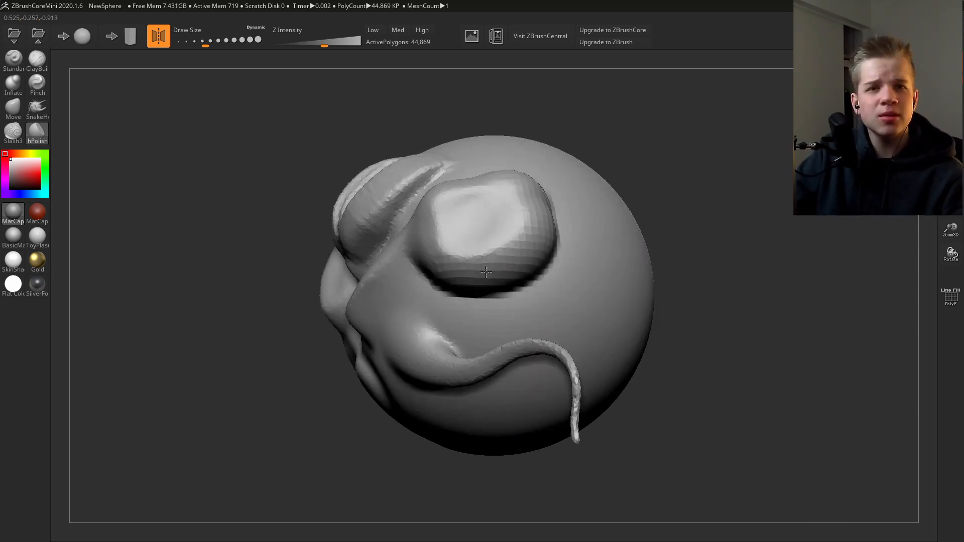
pyautogui.moveTo(486, 272); pyautogui.dragTo(533, 255)
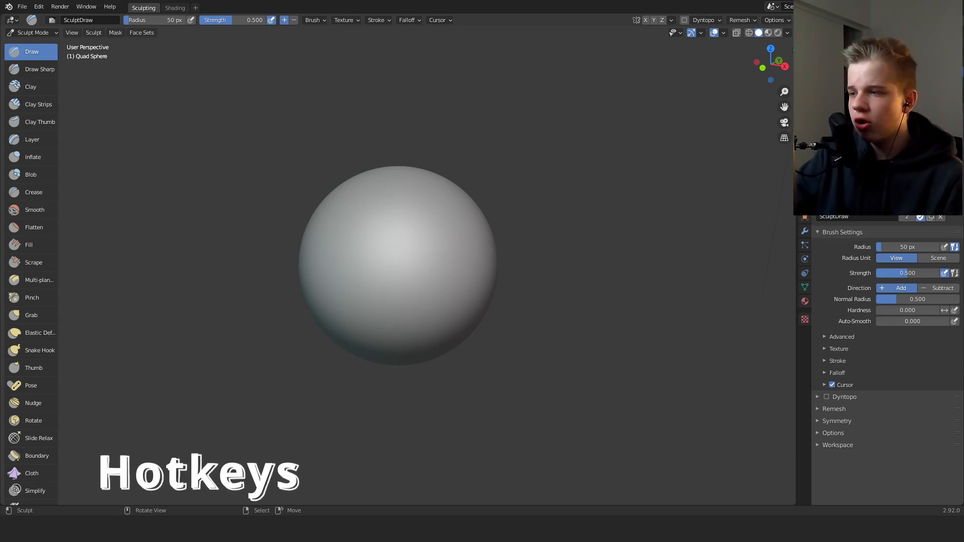
pyautogui.click(39, 7)
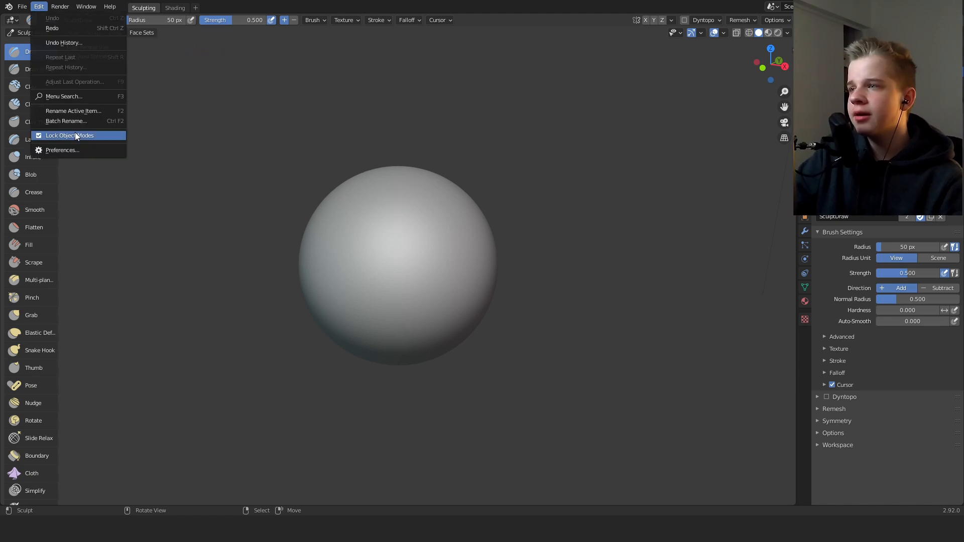
pyautogui.click(63, 150)
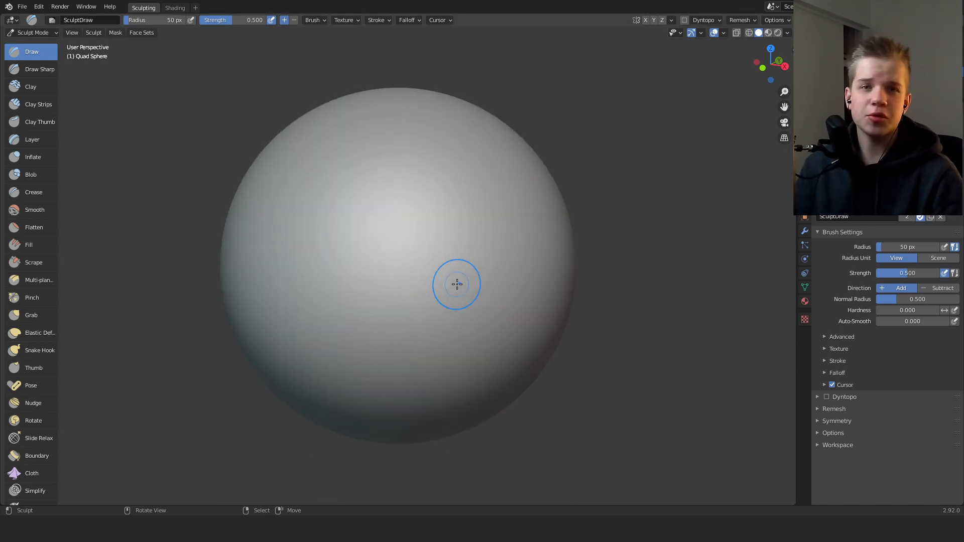
pyautogui.moveTo(355, 297)
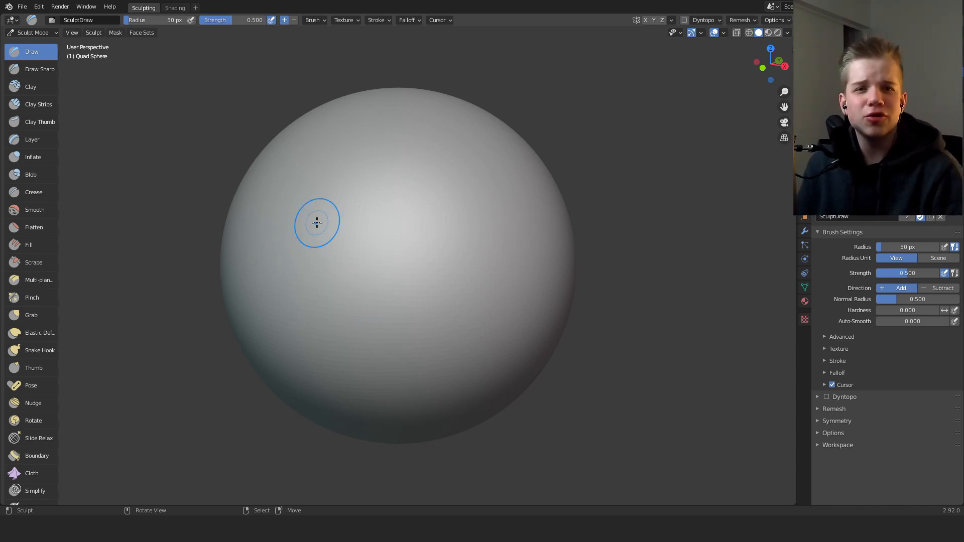
pyautogui.moveTo(497, 340)
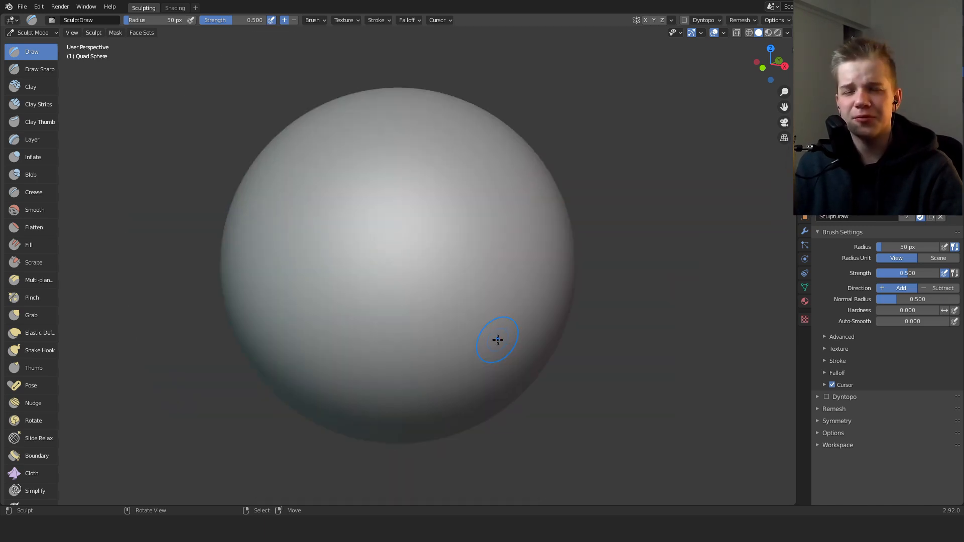
pyautogui.moveTo(484, 334)
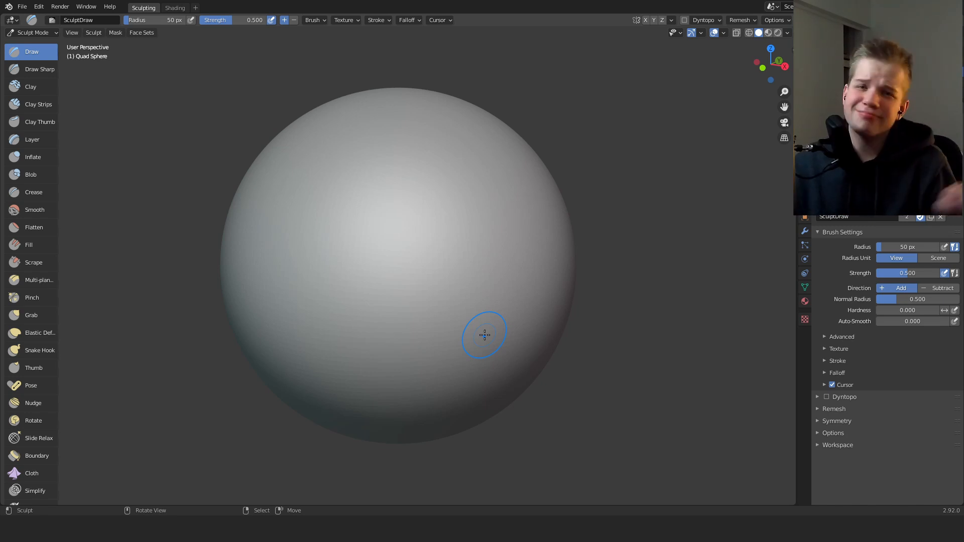
pyautogui.moveTo(337, 175)
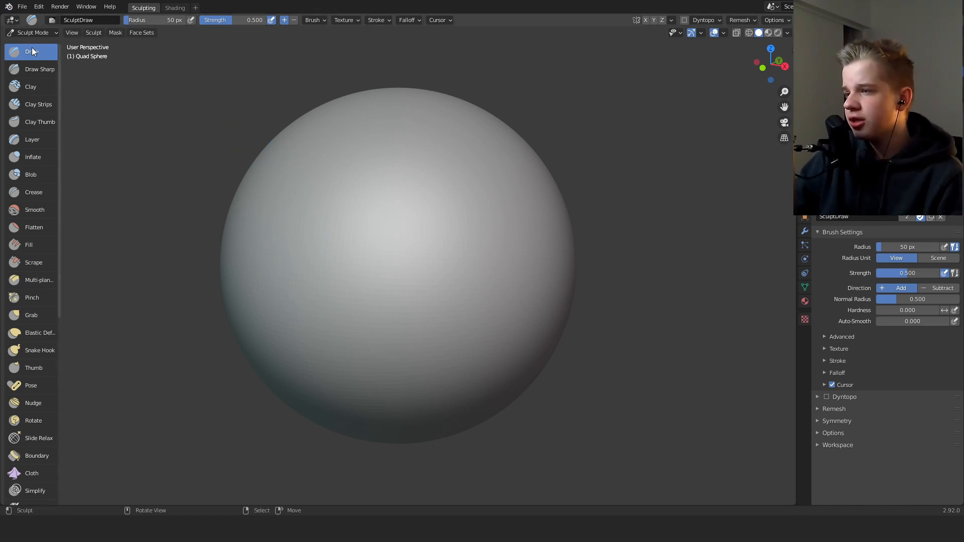
pyautogui.click(38, 6)
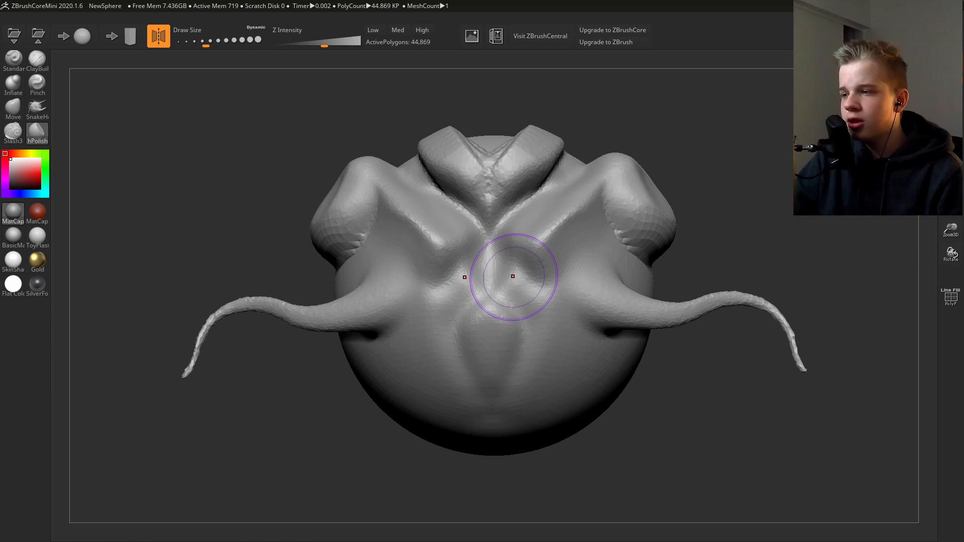
pyautogui.moveTo(345, 396)
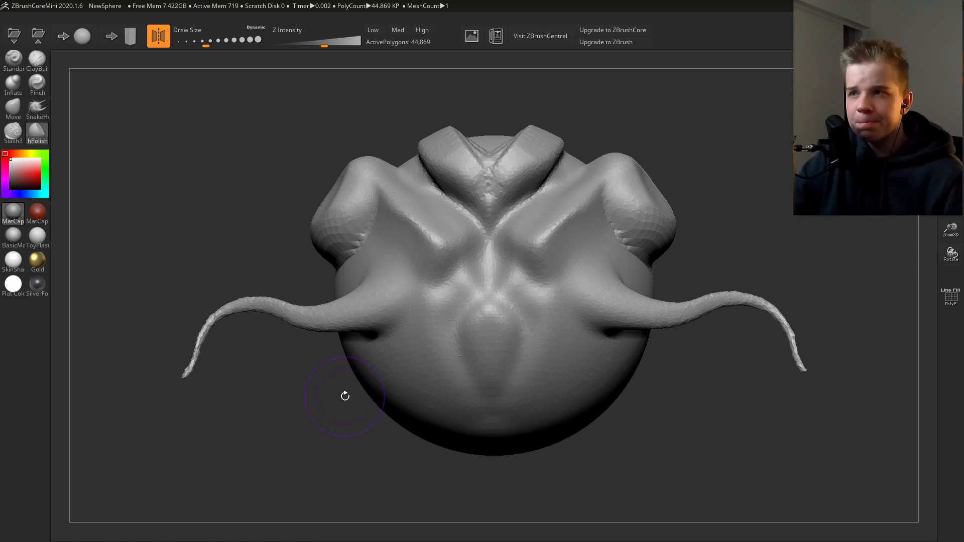
# Step: Sculpt strokes onto the sphere's surface and turn it to another side
pyautogui.click(14, 234)
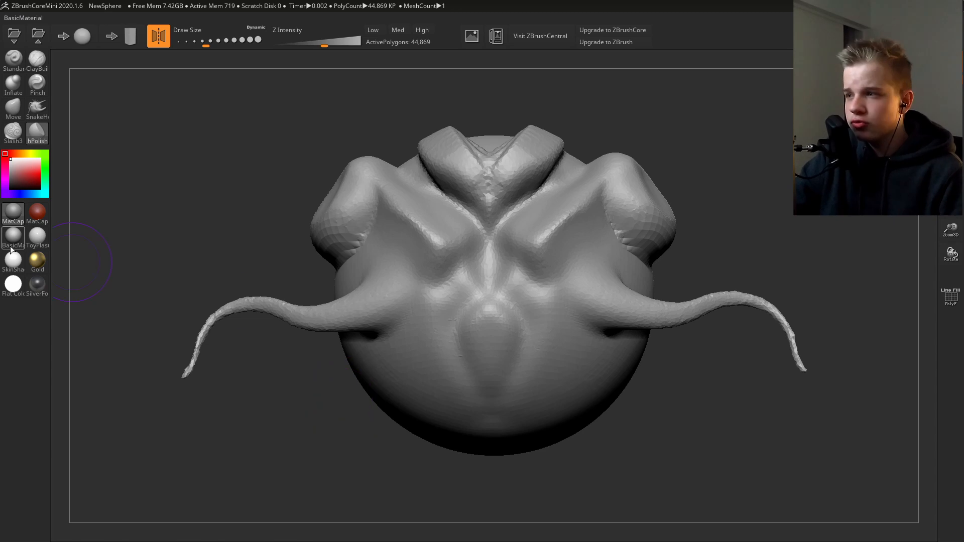
pyautogui.click(37, 56)
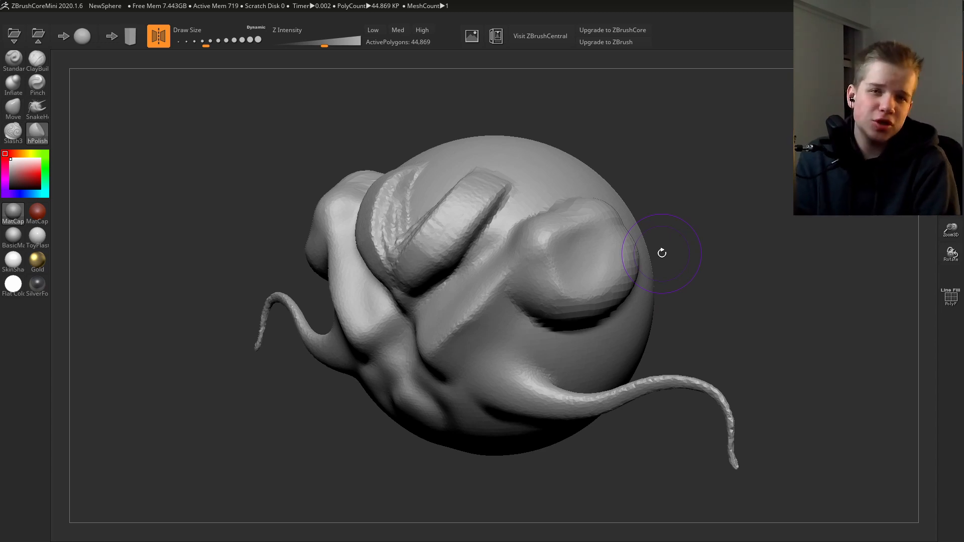
pyautogui.moveTo(593, 245)
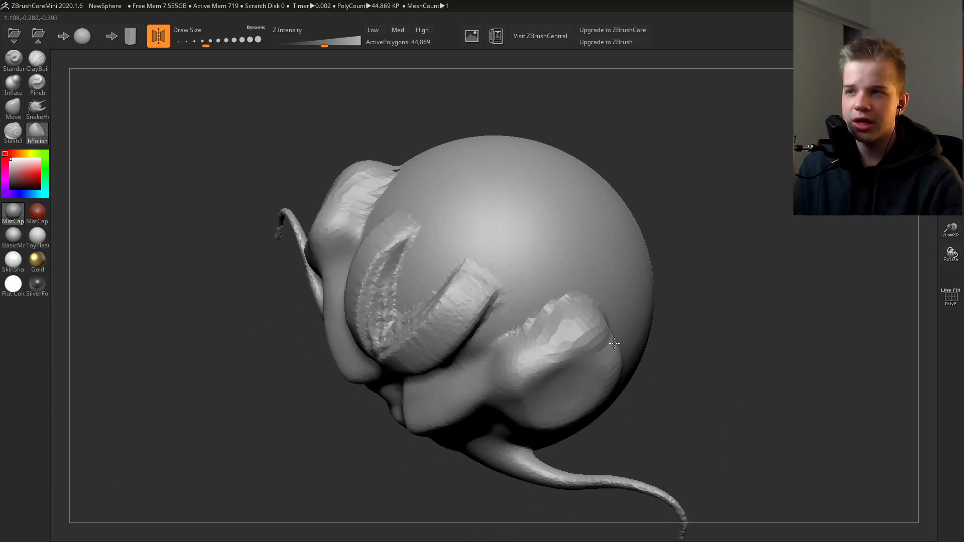
pyautogui.moveTo(612, 344); pyautogui.dragTo(626, 281)
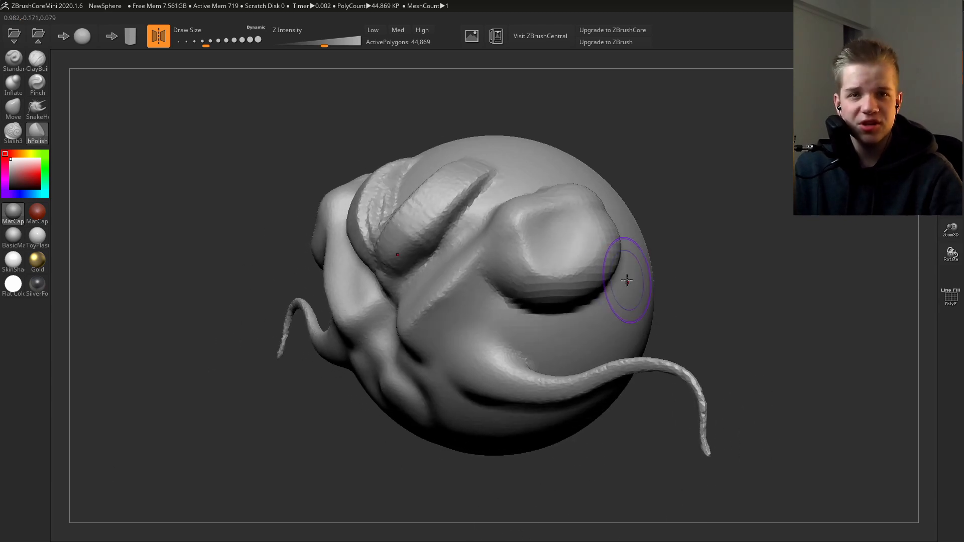
pyautogui.moveTo(627, 281); pyautogui.dragTo(604, 242)
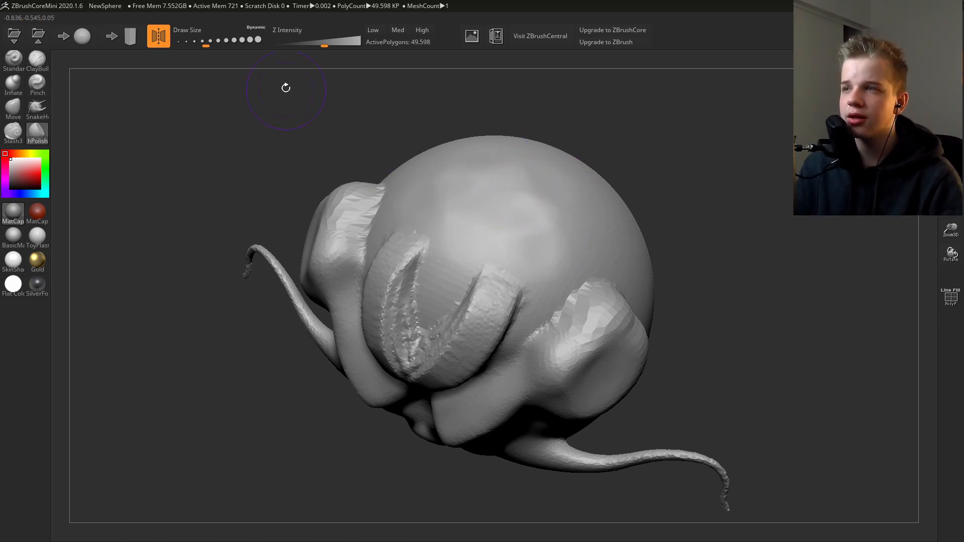
# Step: Build up clay bands and a rough clay patch across the sphere with ClayBuildup
pyautogui.click(422, 29)
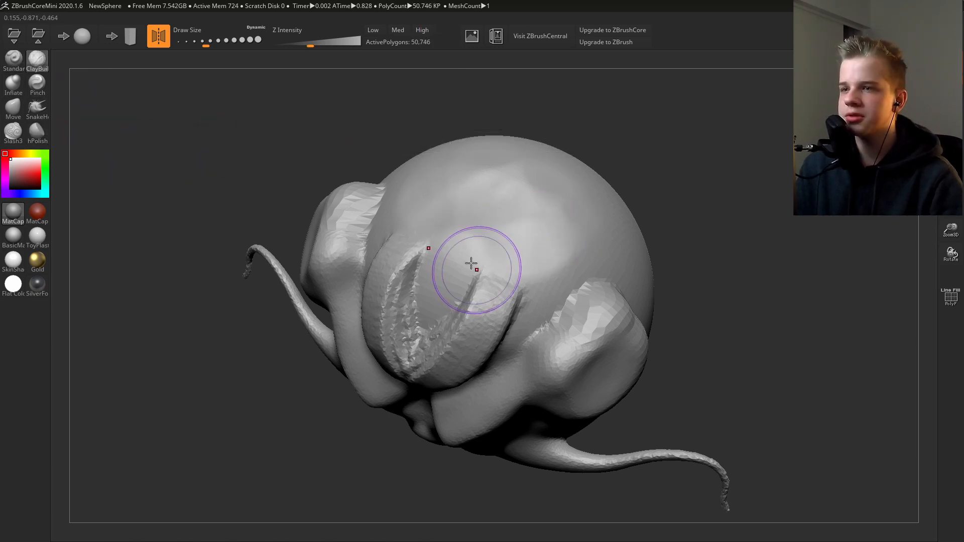
pyautogui.moveTo(473, 264); pyautogui.dragTo(409, 203)
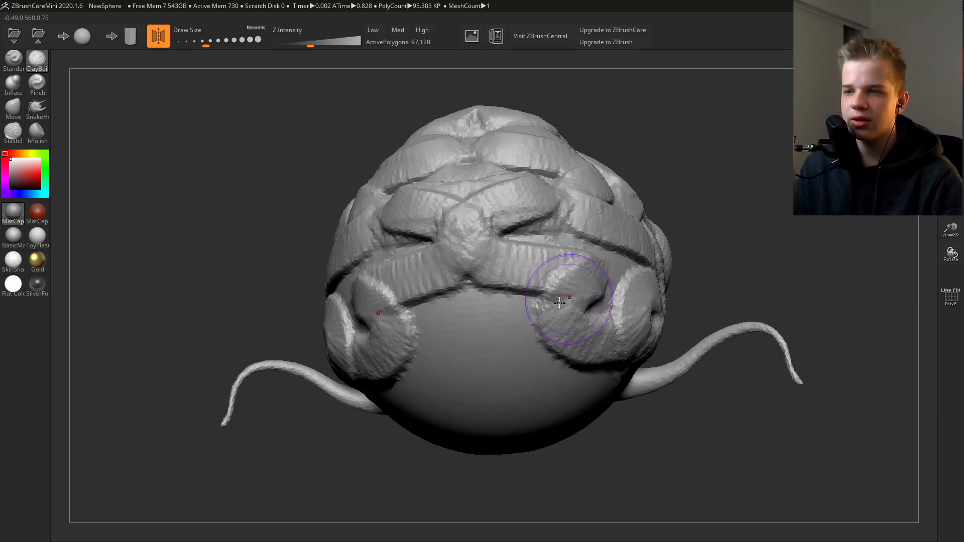
pyautogui.moveTo(559, 301); pyautogui.dragTo(483, 316)
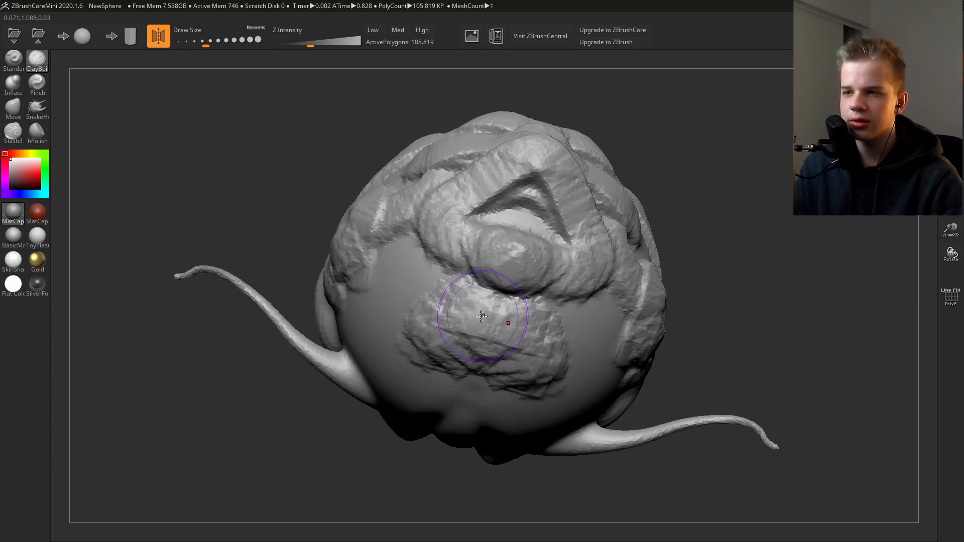
pyautogui.moveTo(481, 316); pyautogui.dragTo(492, 267)
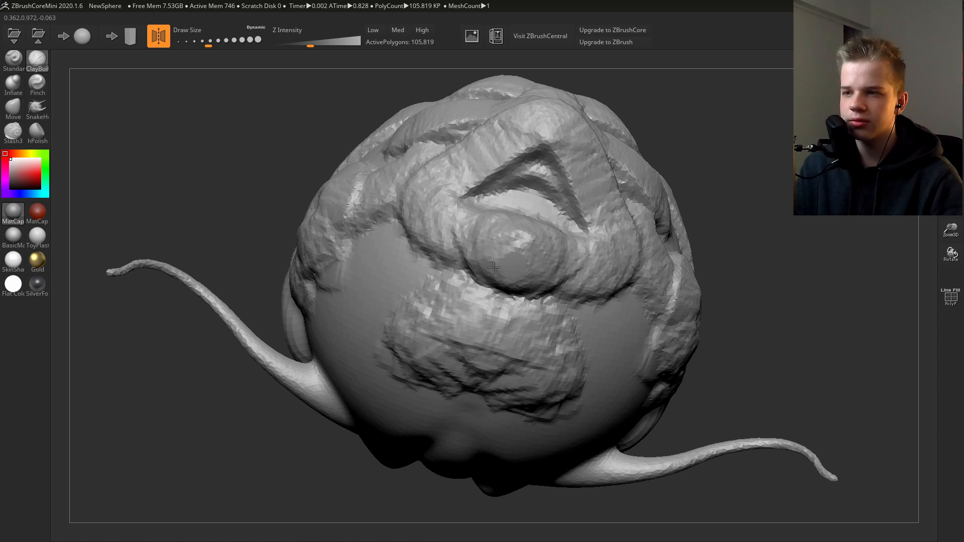
# Step: Pull long horns out of the sphere with SnakeHook and view the creature from another side
pyautogui.moveTo(491, 267); pyautogui.dragTo(267, 338)
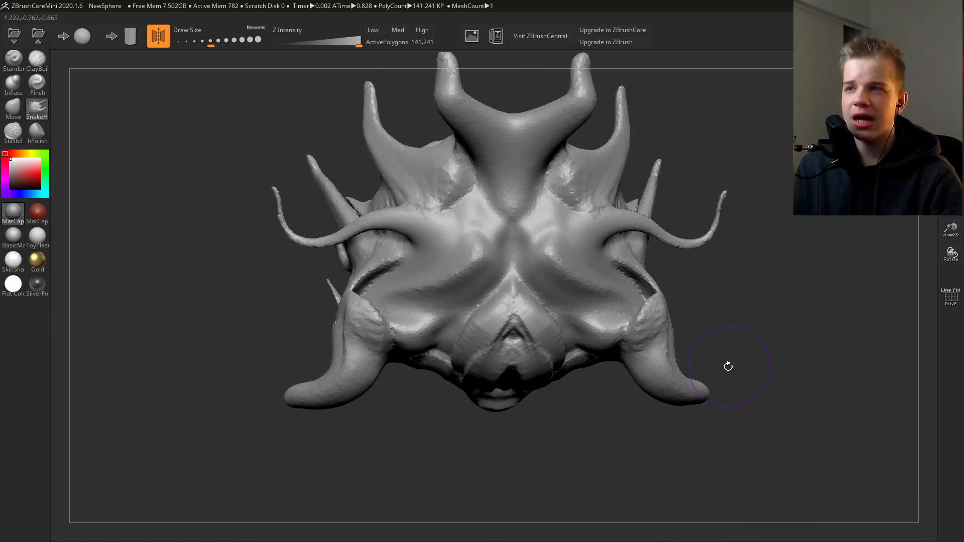
pyautogui.moveTo(728, 367); pyautogui.dragTo(592, 354)
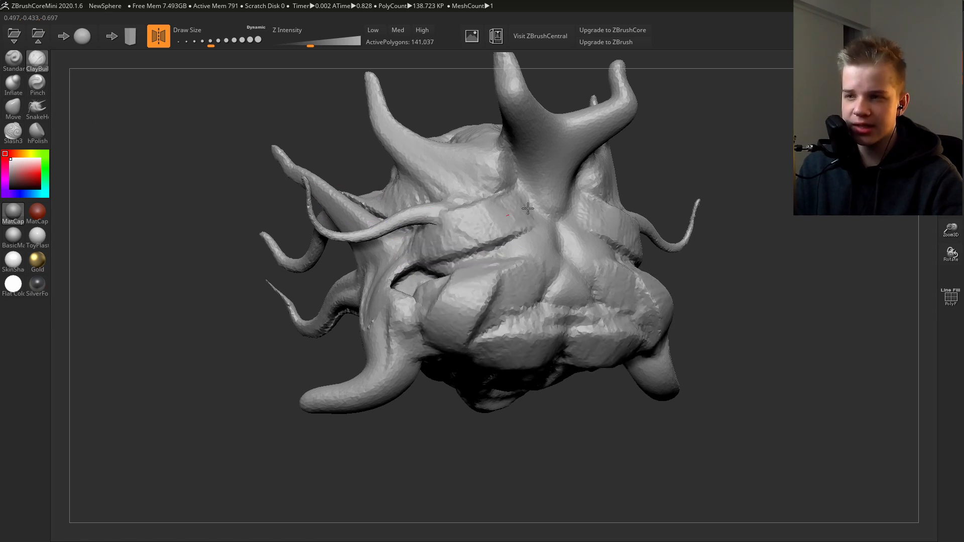
pyautogui.moveTo(527, 209); pyautogui.dragTo(553, 295)
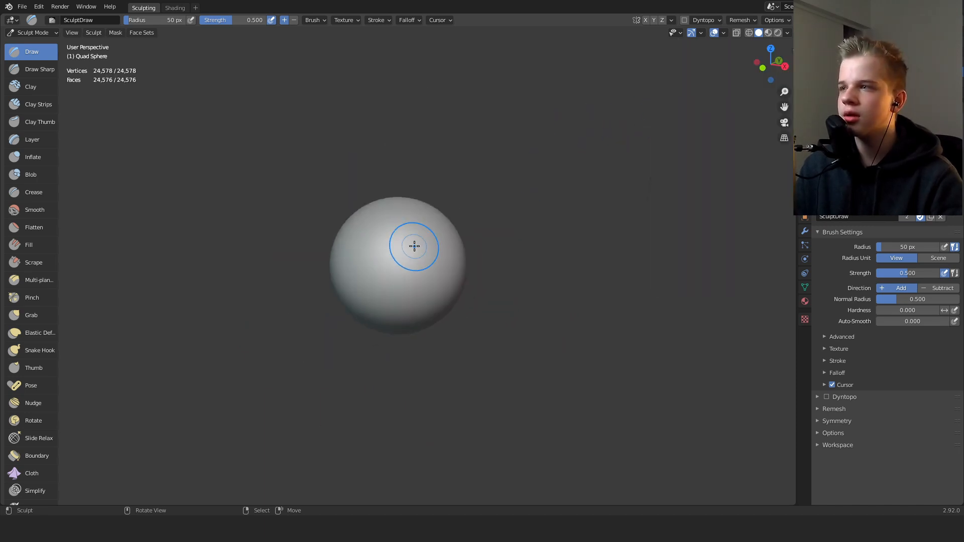
# Step: Stroke lumpy Clay Strips forms over the quad sphere while turning the view
pyautogui.click(38, 103)
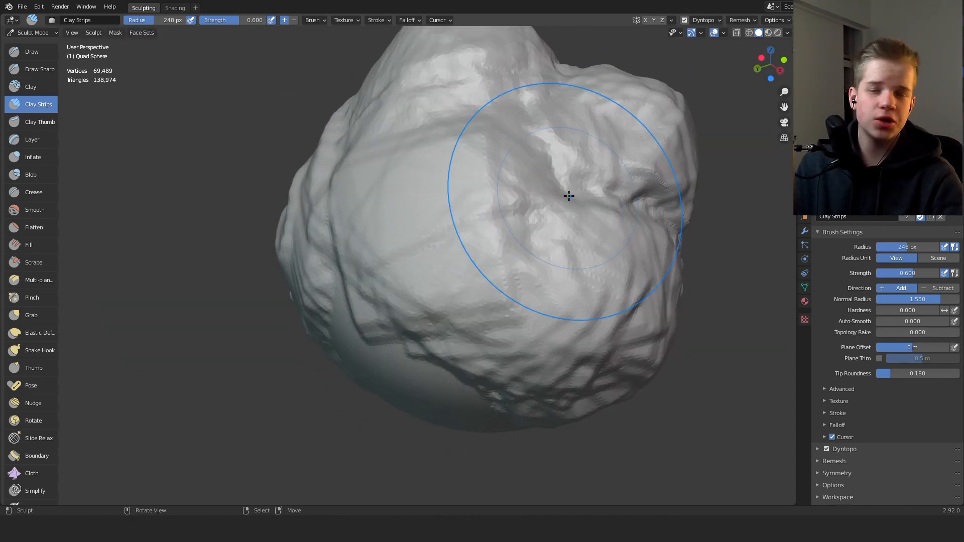
pyautogui.moveTo(568, 195); pyautogui.dragTo(576, 211)
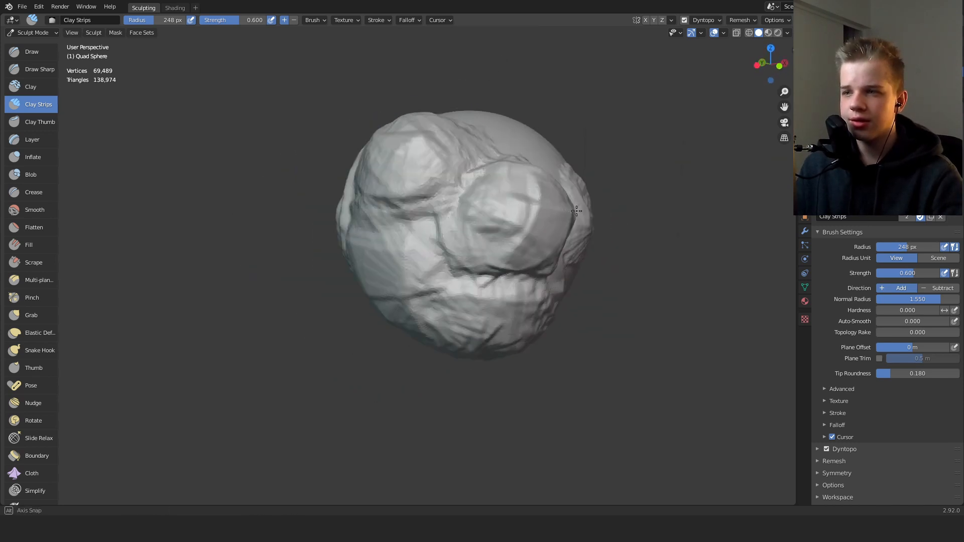
pyautogui.moveTo(576, 211); pyautogui.dragTo(518, 284)
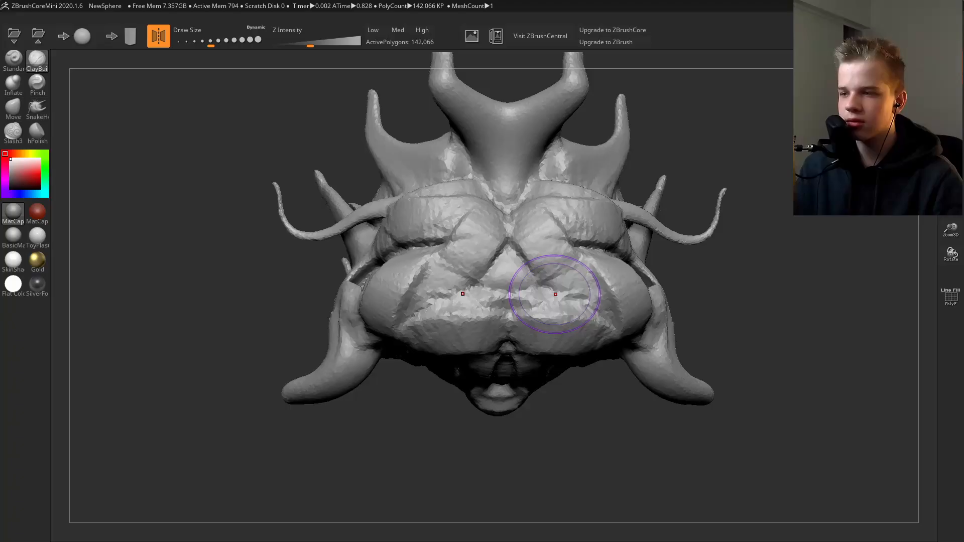
# Step: Add ClayBuildup strokes across the creature's face to form a rounded central snout-like bulge
pyautogui.moveTo(553, 294); pyautogui.dragTo(473, 237)
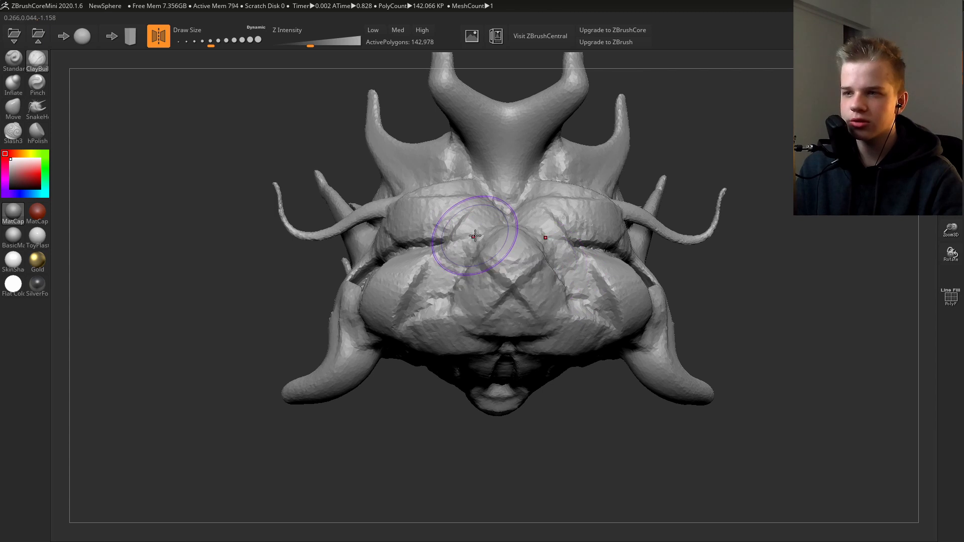
pyautogui.moveTo(473, 237); pyautogui.dragTo(593, 295)
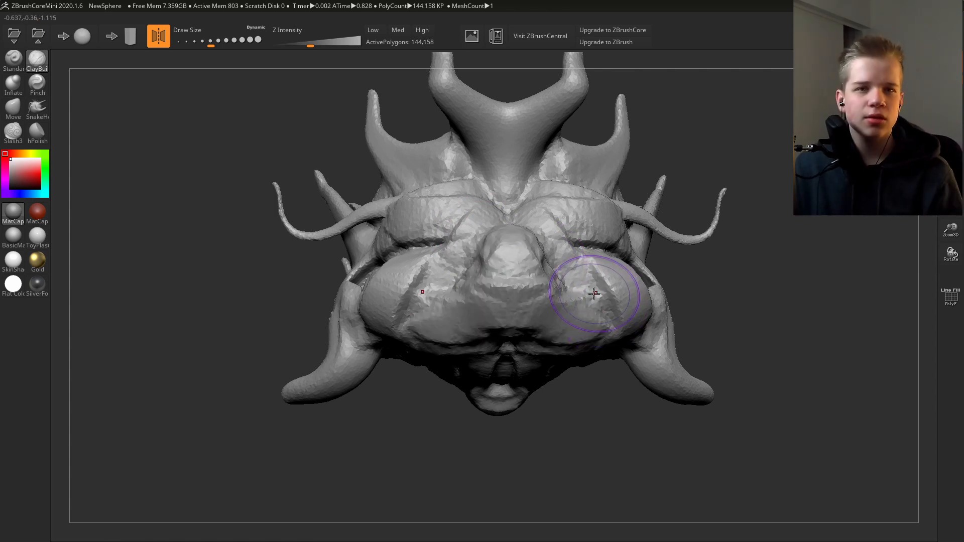
pyautogui.moveTo(519, 182)
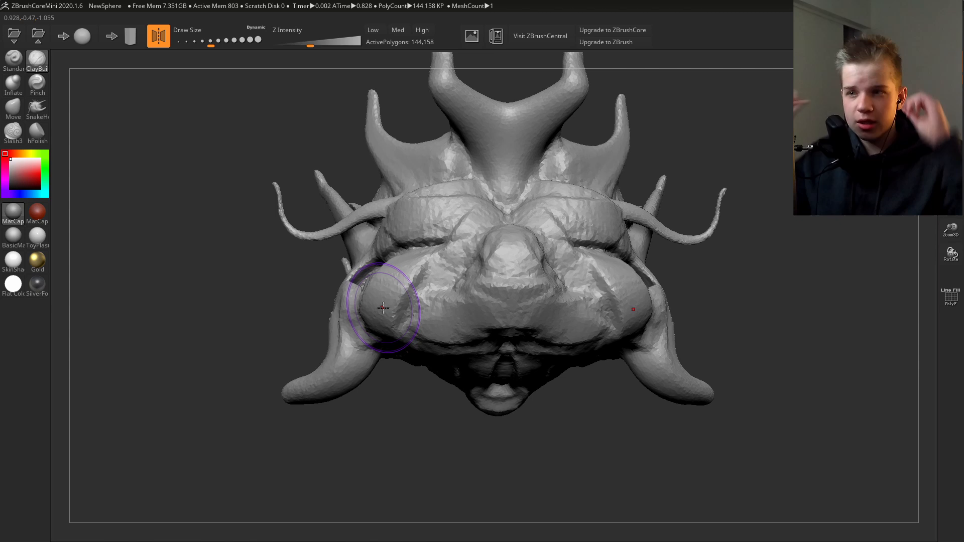
pyautogui.moveTo(383, 307); pyautogui.dragTo(564, 280)
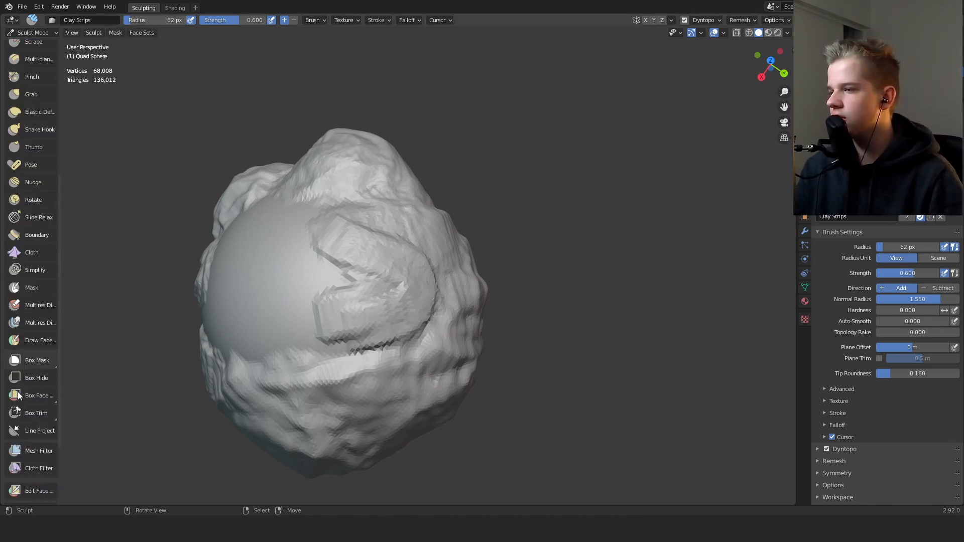
# Step: Paint a round mask patch on the sphere with the Mask brush
pyautogui.click(31, 212)
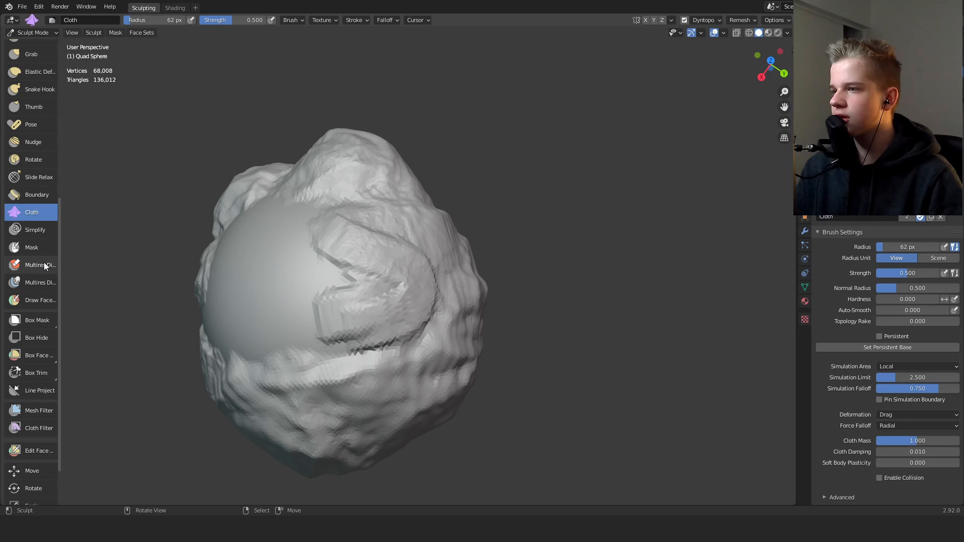
pyautogui.click(31, 247)
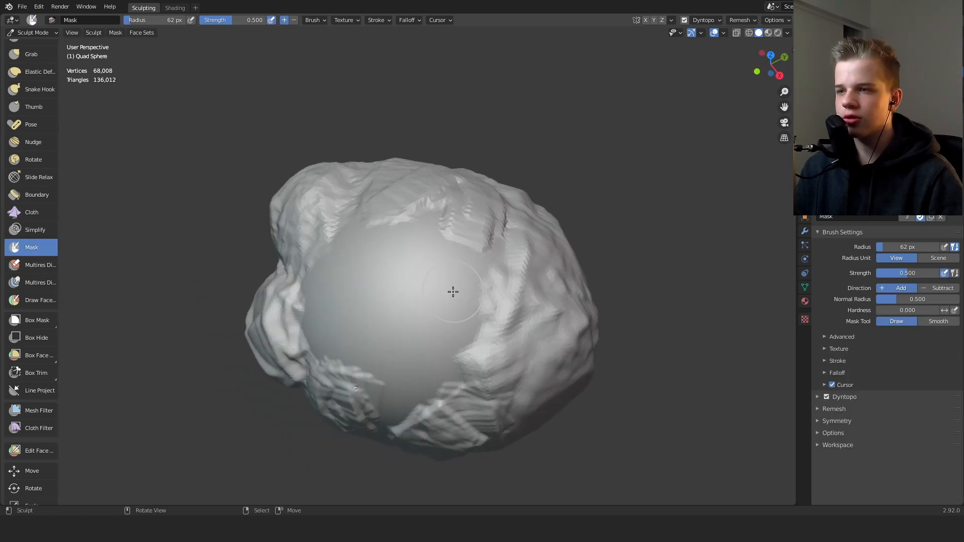
pyautogui.moveTo(453, 291); pyautogui.dragTo(404, 277)
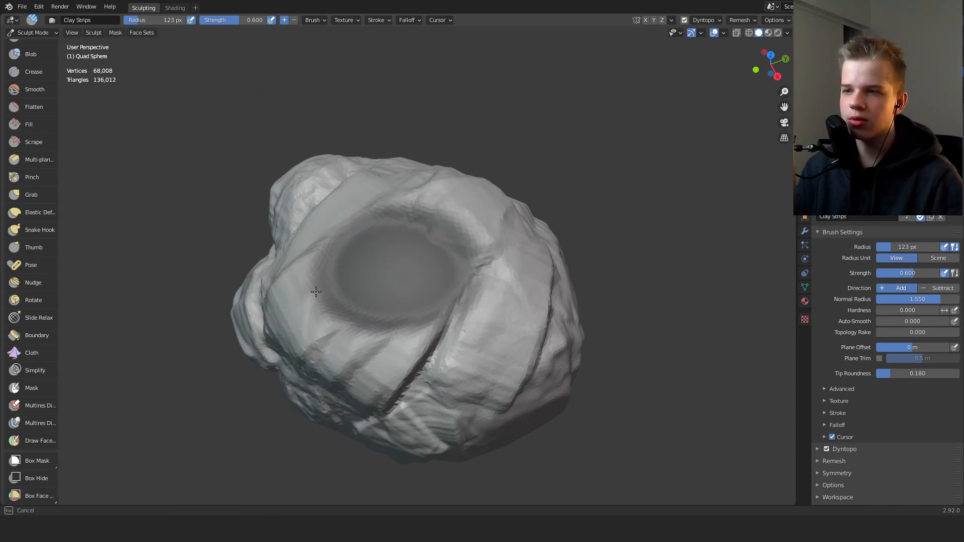
# Step: Sculpt Clay Strips bands around the masked circle, leaving the patch smooth
pyautogui.moveTo(316, 292); pyautogui.dragTo(568, 229)
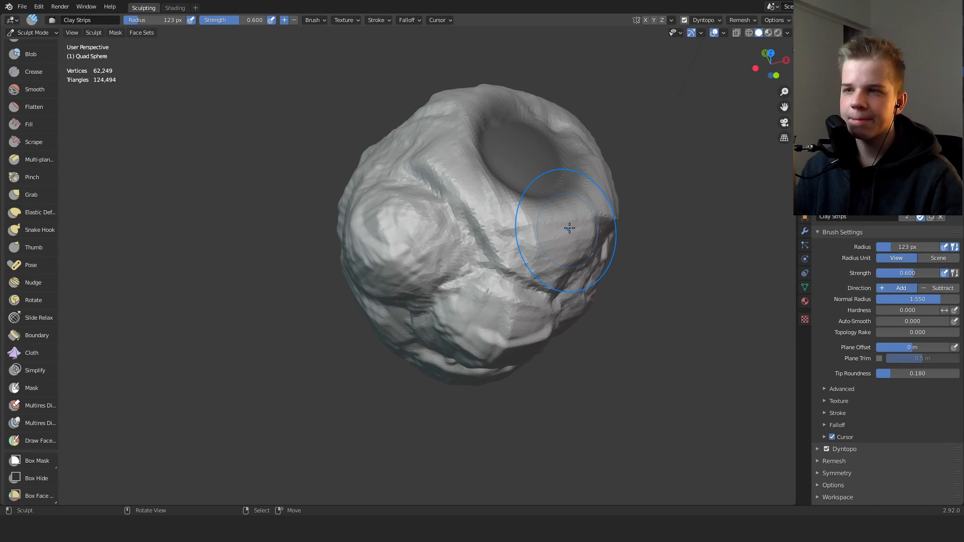
pyautogui.moveTo(568, 229); pyautogui.dragTo(461, 278)
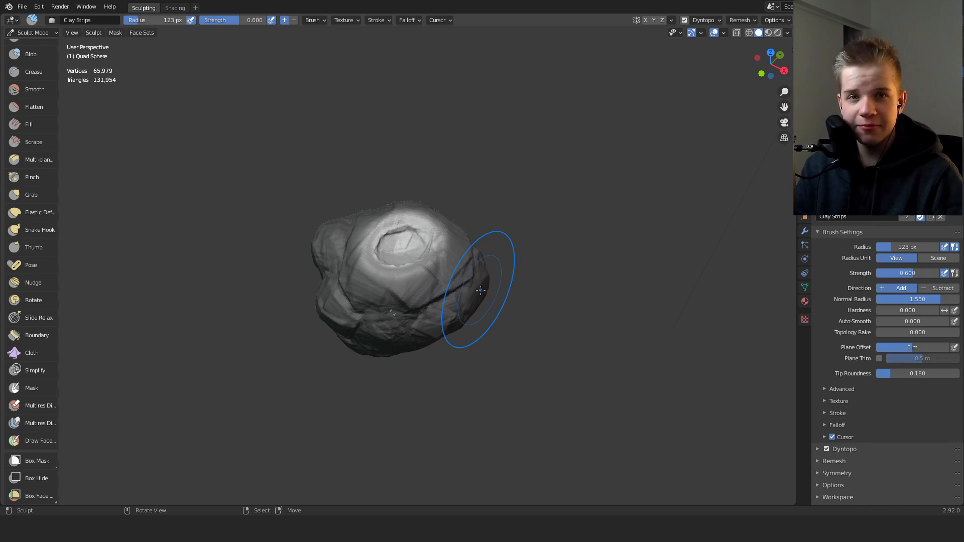
pyautogui.moveTo(479, 289); pyautogui.dragTo(344, 325)
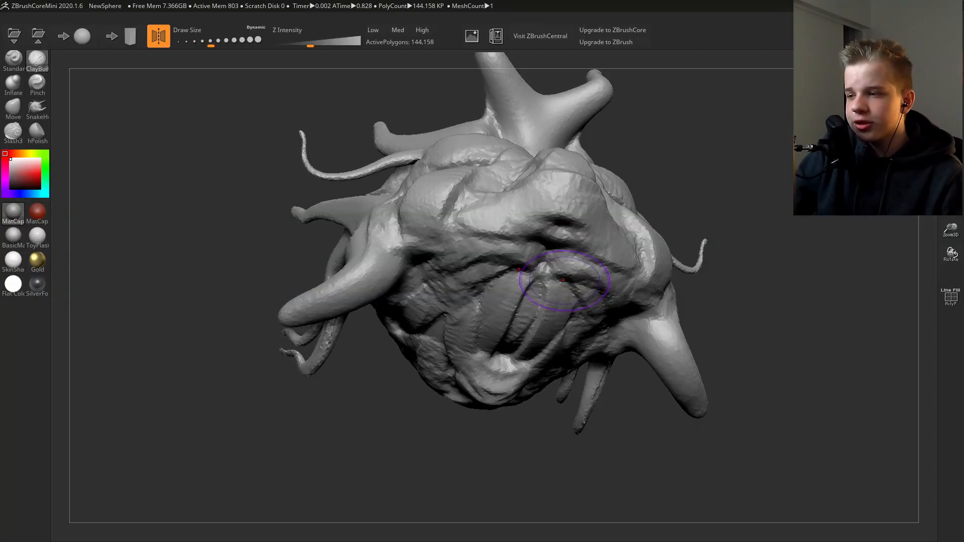
# Step: Turn the horned creature to a new angle and pull more spikes with SnakeHook
pyautogui.moveTo(562, 280); pyautogui.dragTo(579, 258)
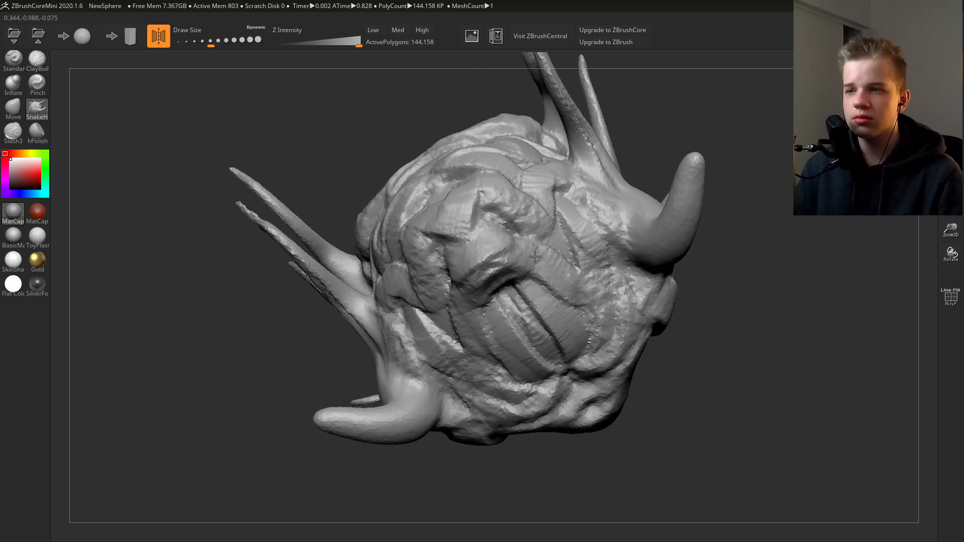
pyautogui.moveTo(535, 258); pyautogui.dragTo(836, 324)
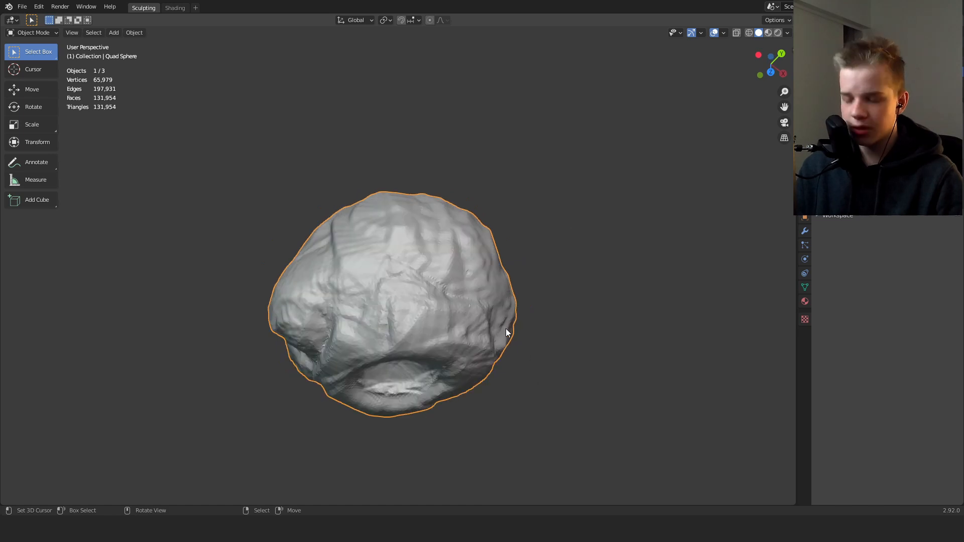
# Step: Delete one object and show the lumpy sculpt and sphere as wireframes in front view
pyautogui.click(33, 32)
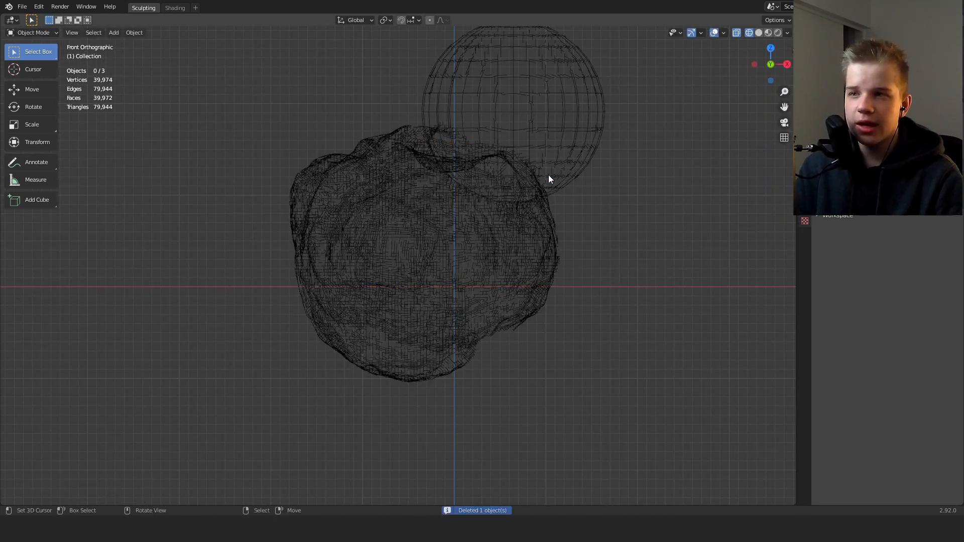
pyautogui.moveTo(557, 188)
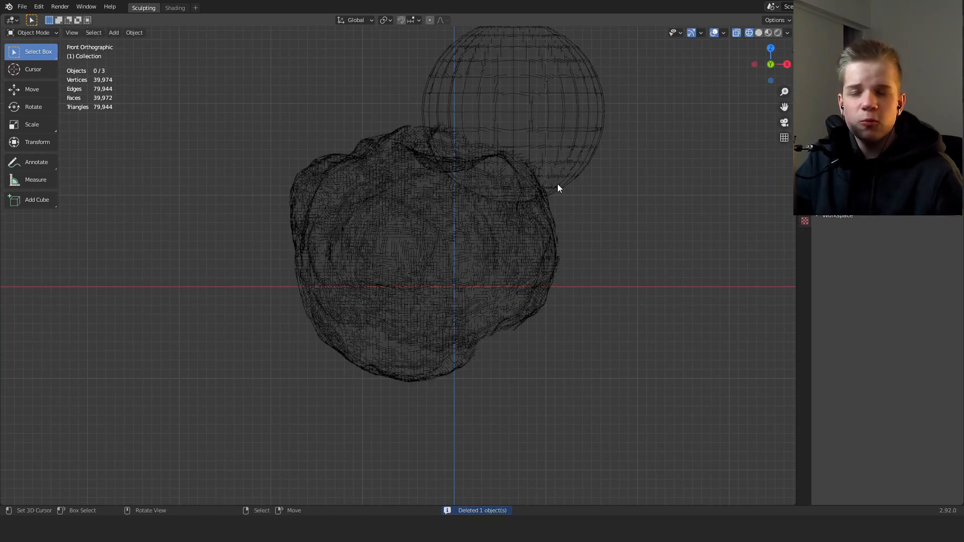